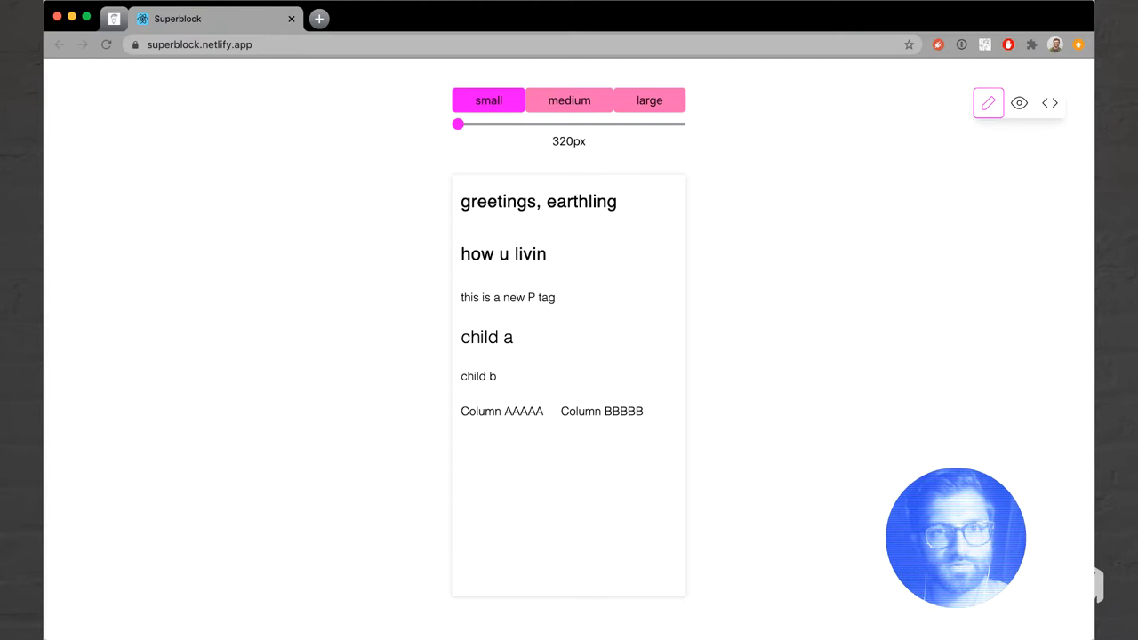
Select the 'how u livin' heading and scroll its properties down to Color and Spacing.
click(503, 253)
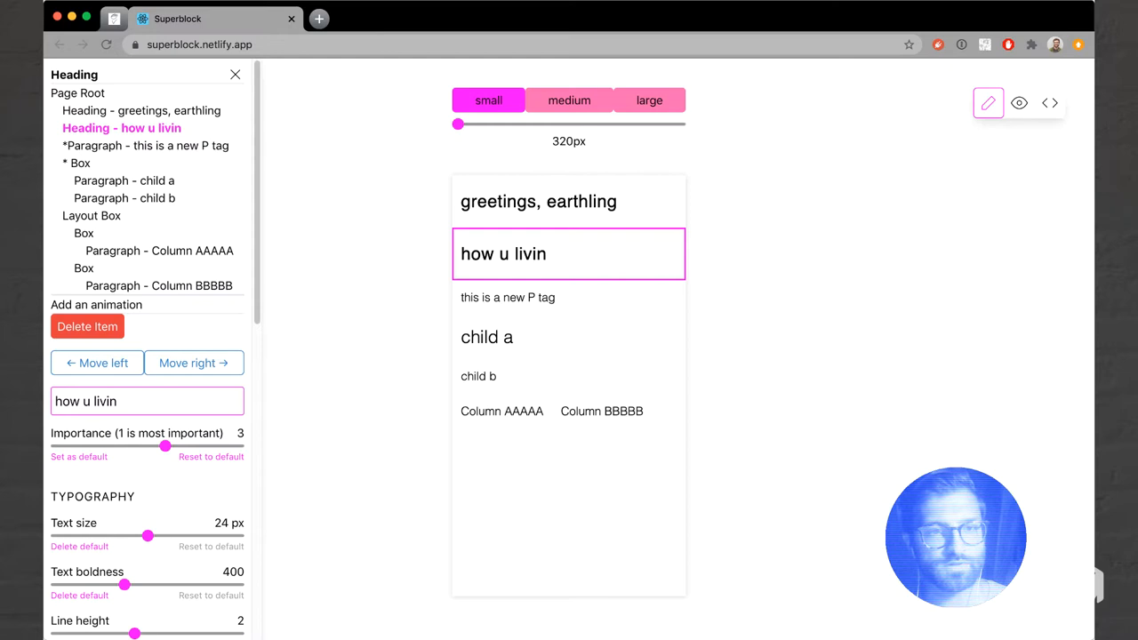
scroll(down, 3)
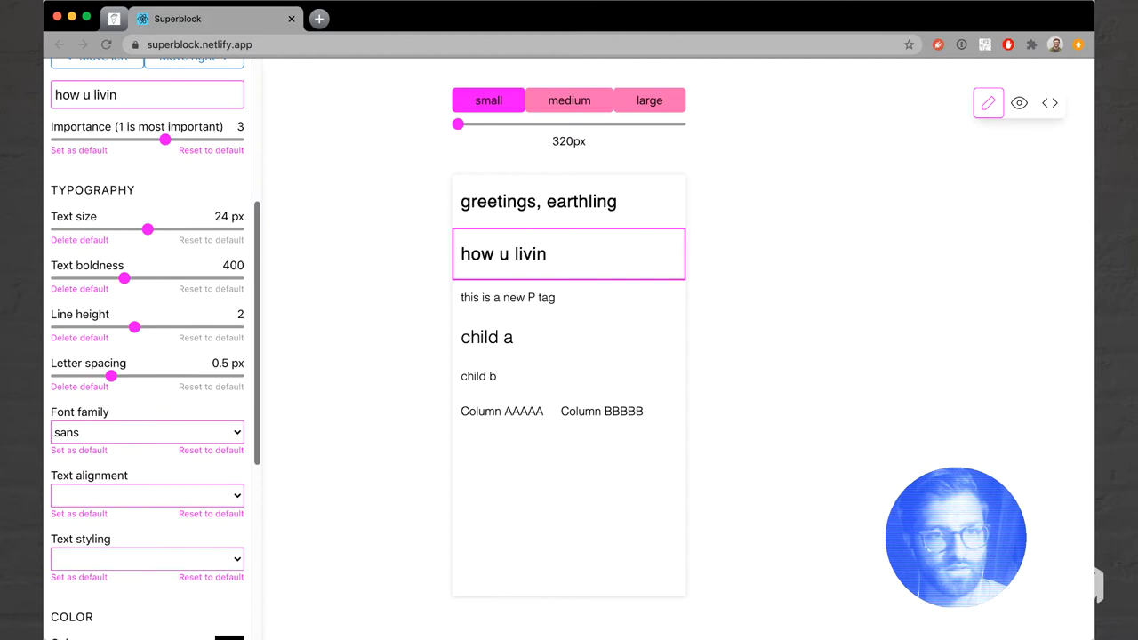
scroll(down, 3)
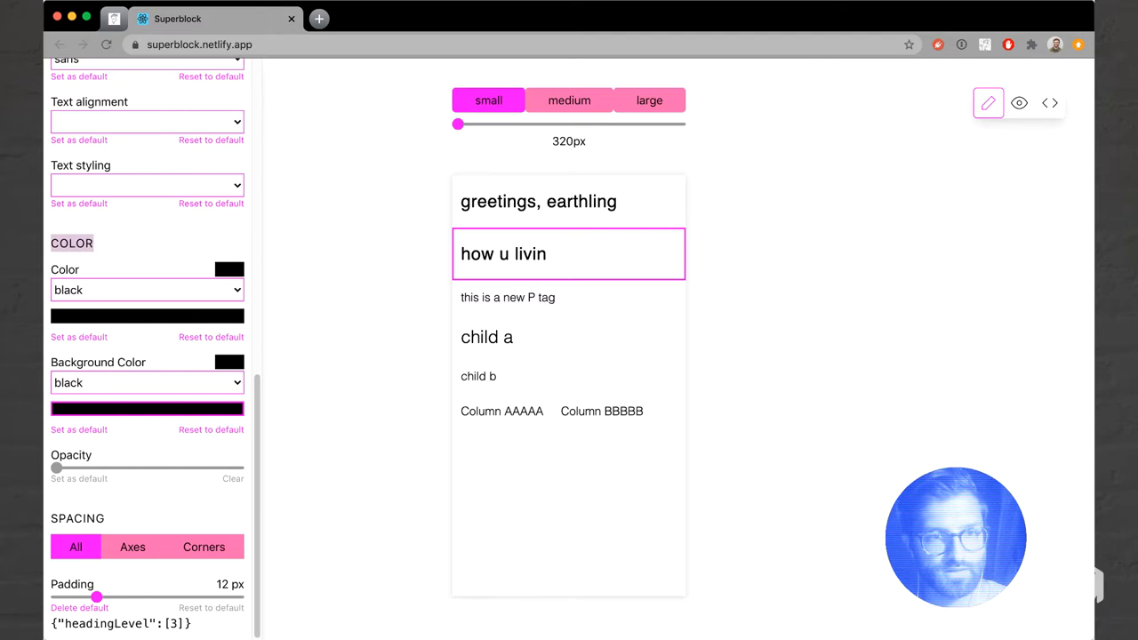
scroll(down, 3)
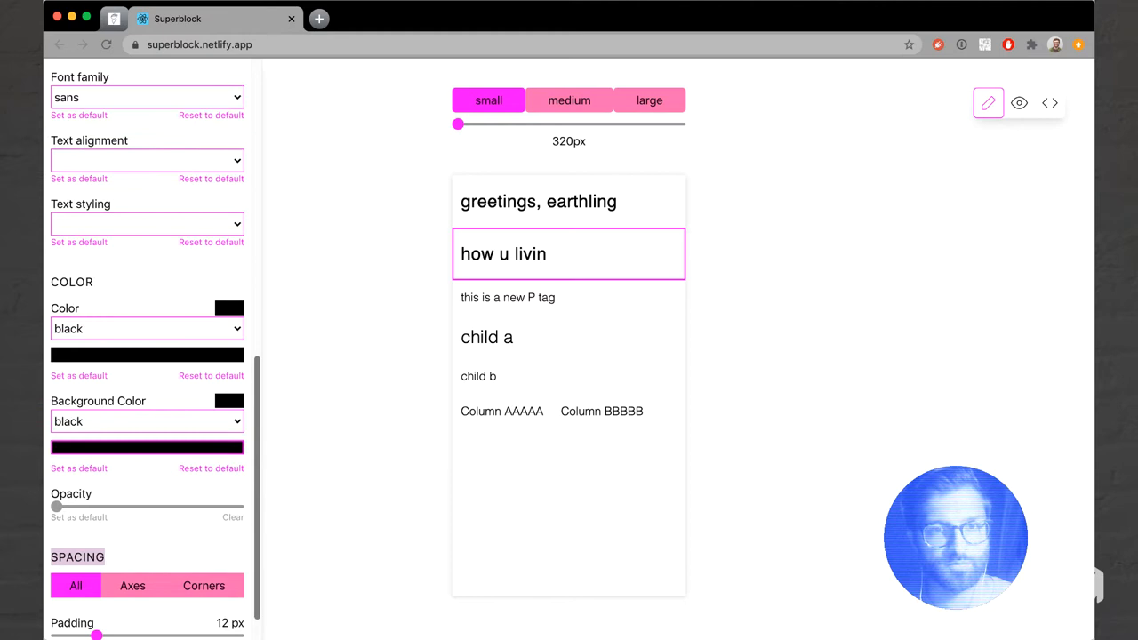